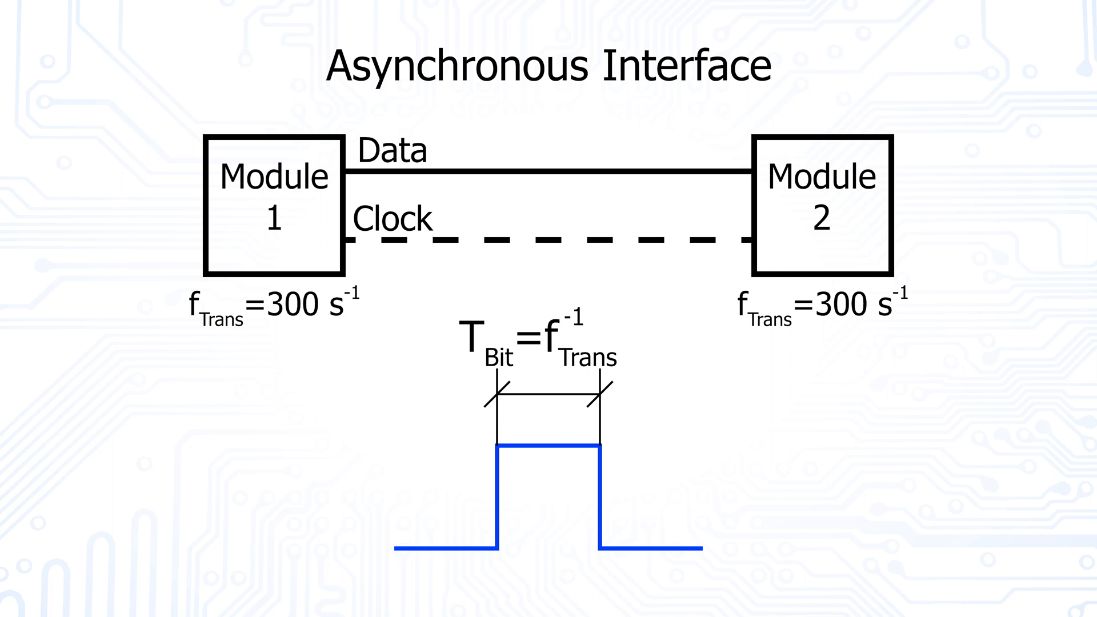
Step: Advance the slideshow to the Synchronisation Problem slide showing f_TX = f_RX
{"action": "left_click", "coordinate": [548, 445]}
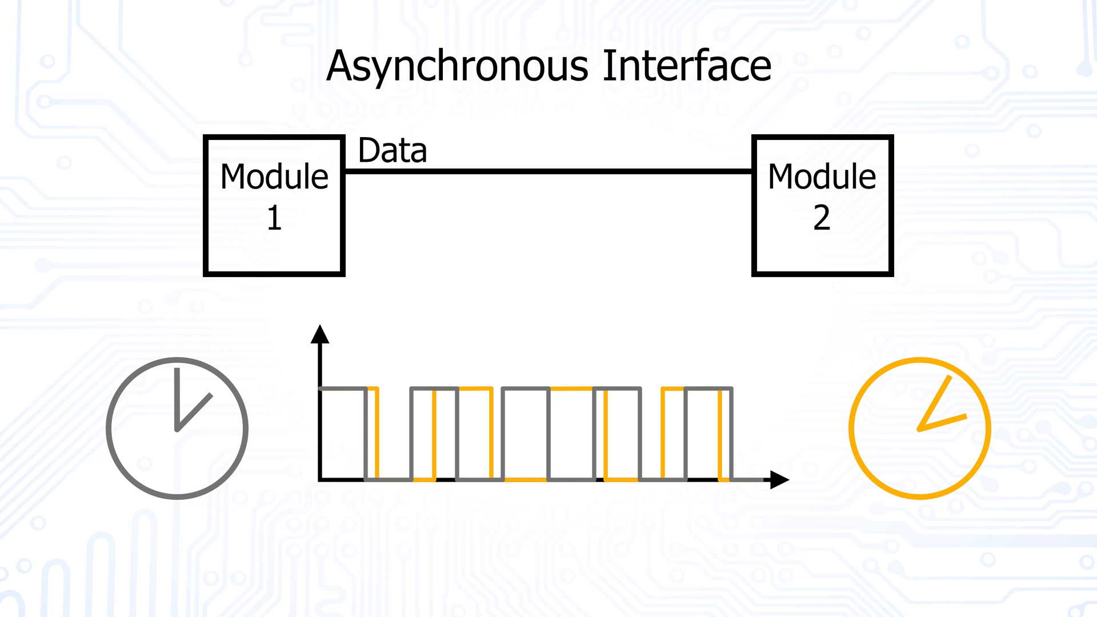
{"action": "key", "text": "Right"}
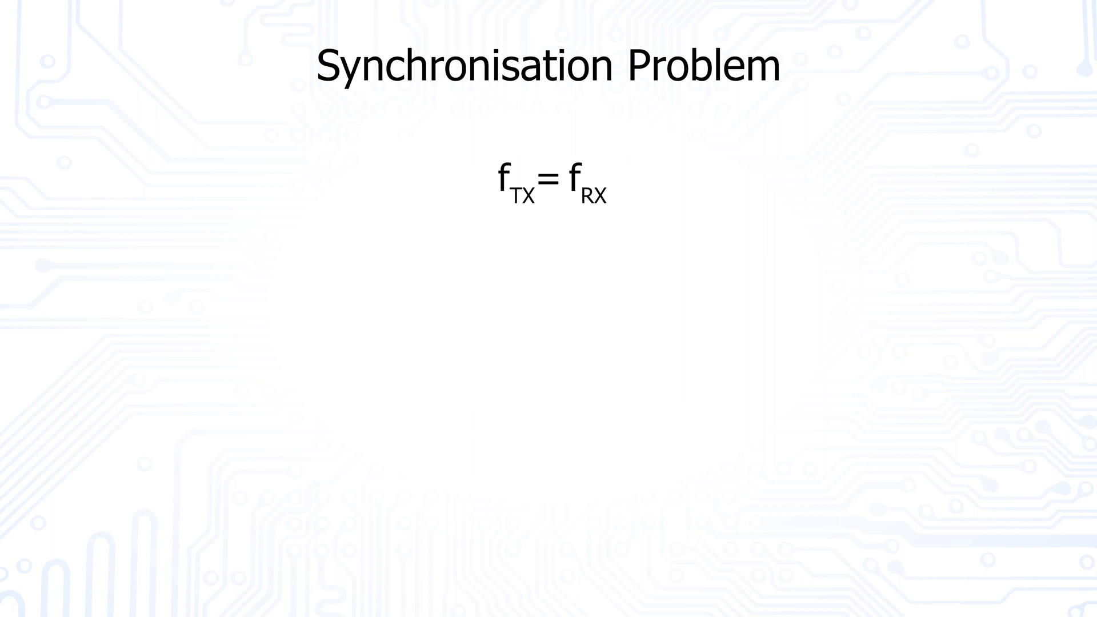